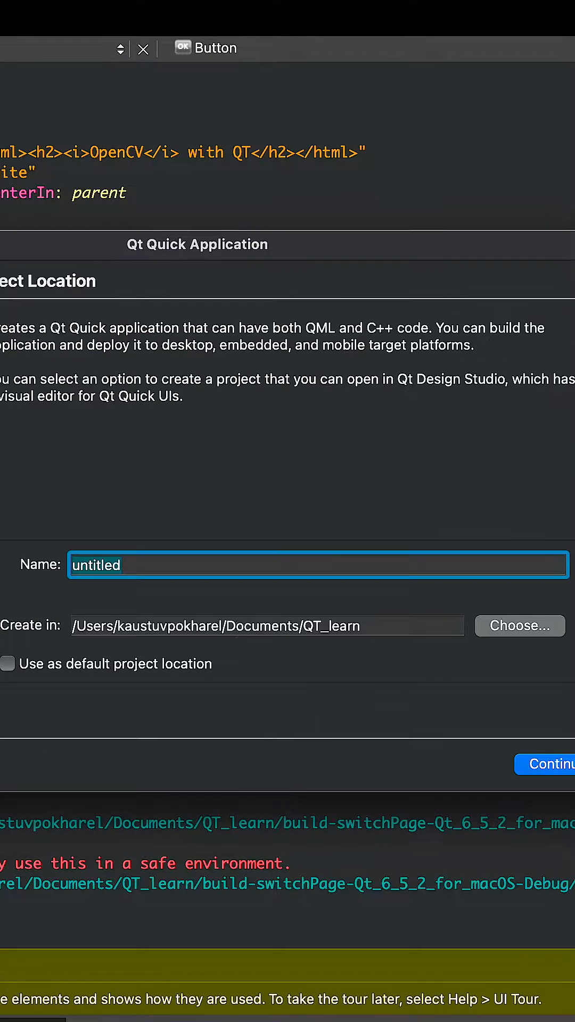
Name the Qt Quick project switchPage, accept the location, and finish the wizard.
{"action": "type", "text": "switchPage"}
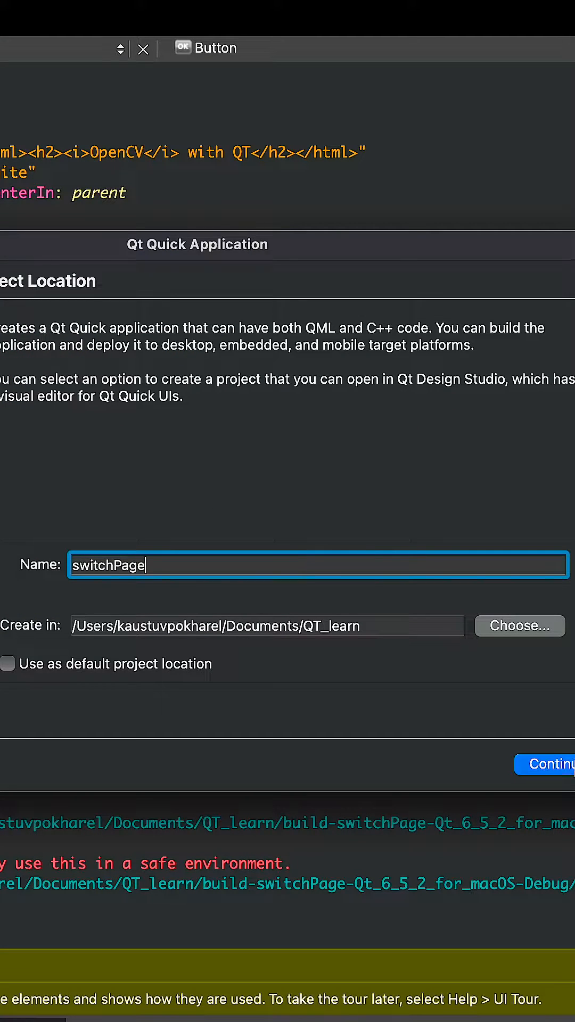
{"action": "left_click", "coordinate": [551, 763]}
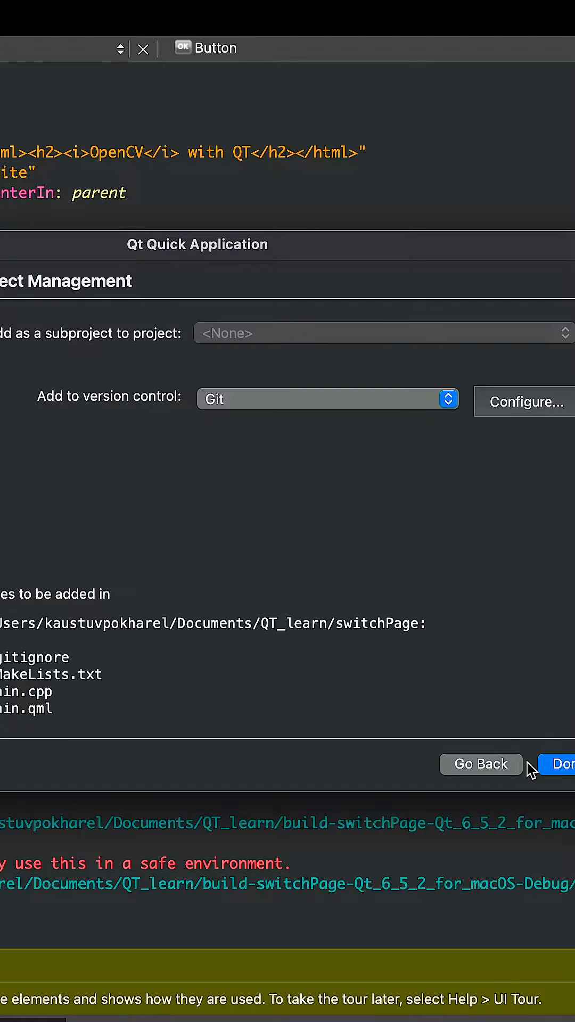
{"action": "left_click", "coordinate": [564, 764]}
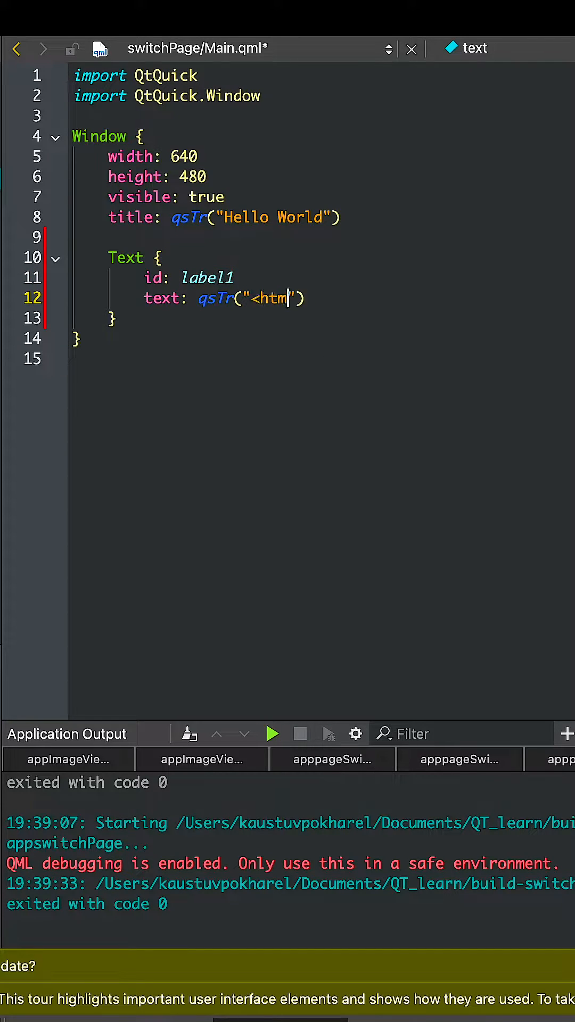
Finish the First HTML label, centre it in parent, and set window #222222 and text white.
{"action": "type", "text": "l>First </html>"}
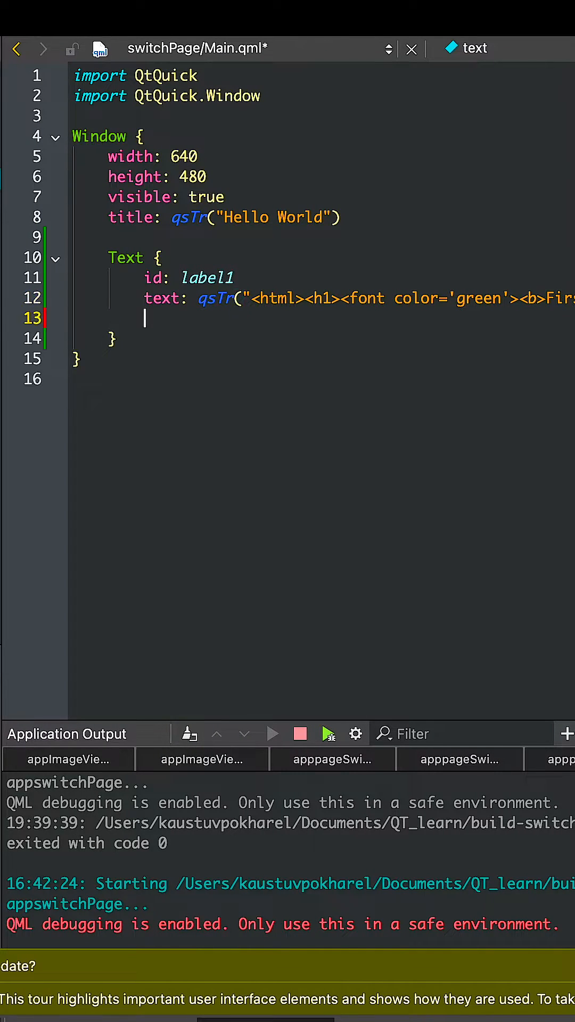
{"action": "type", "text": "anchors.centerIn: parent"}
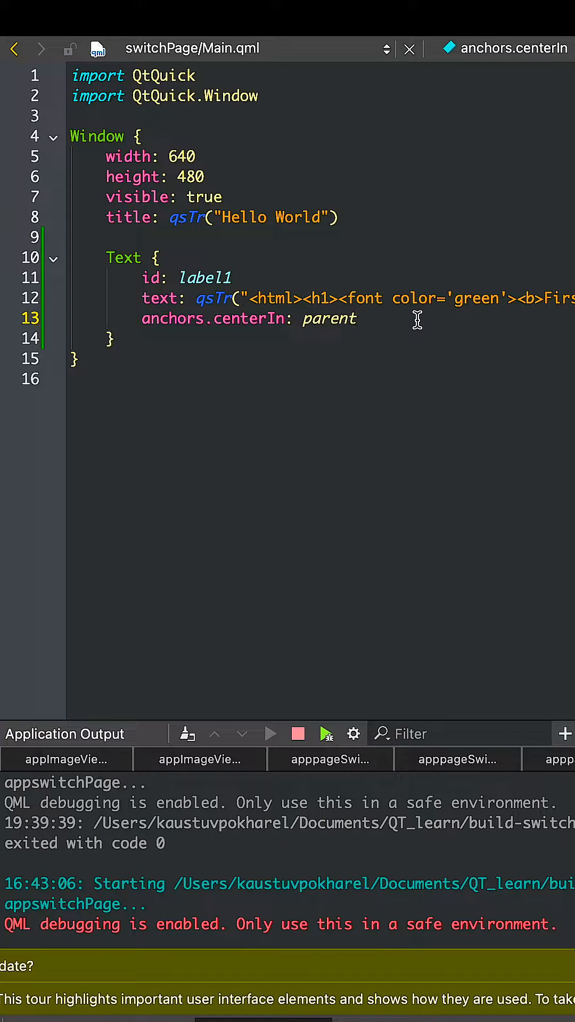
{"action": "type", "text": "color"}
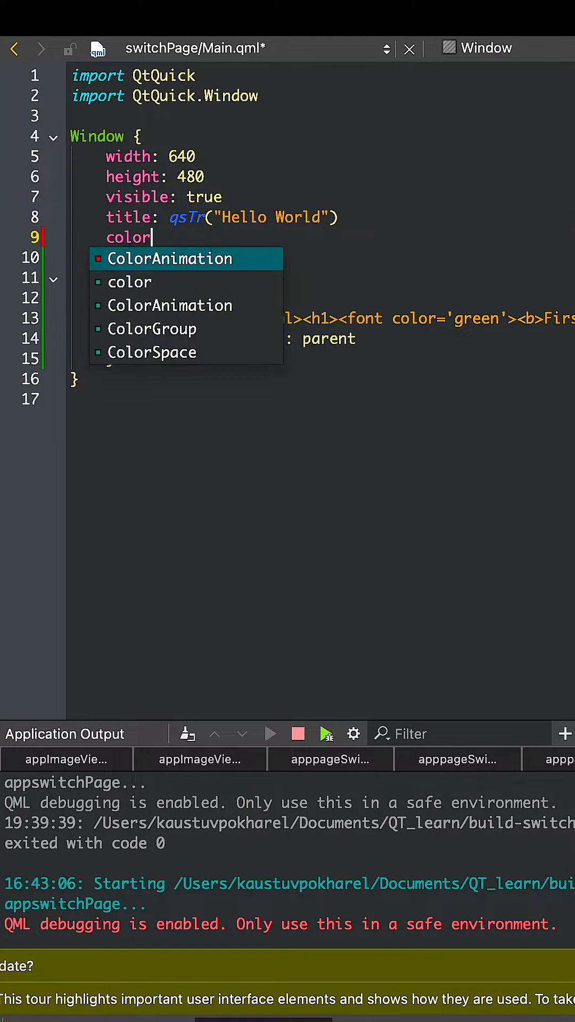
{"action": "type", "text": ": \"#"}
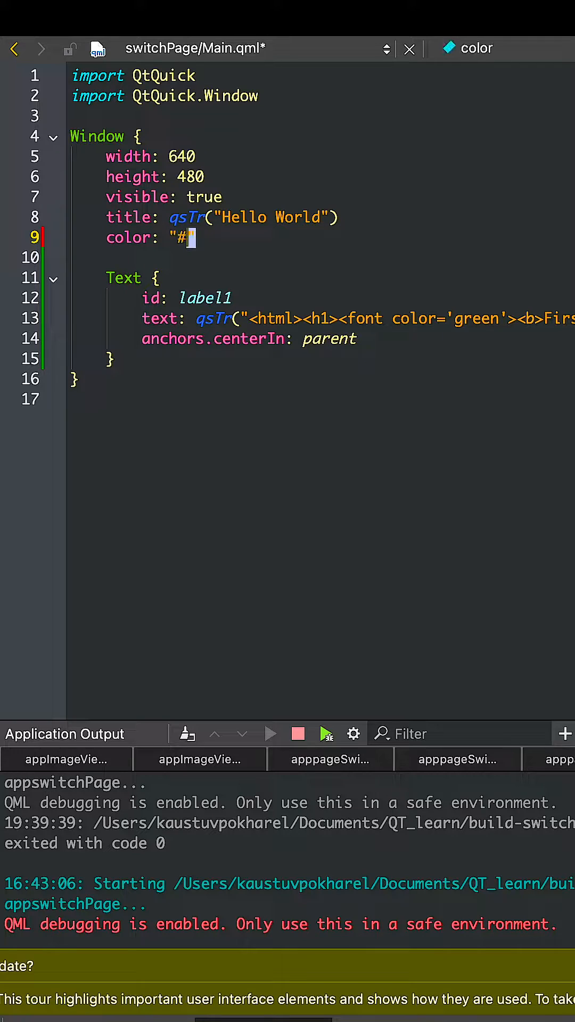
{"action": "type", "text": "222222"}
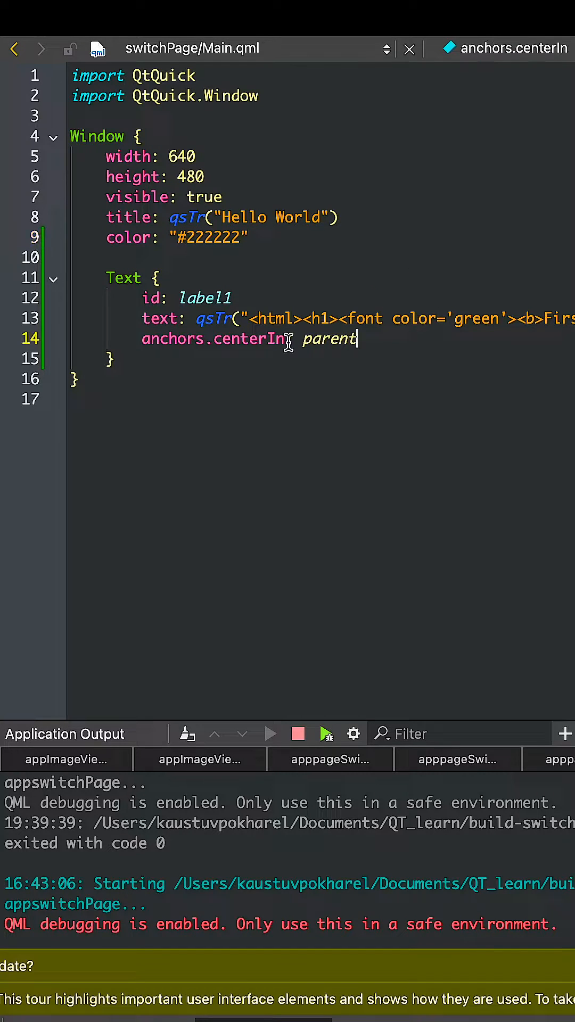
{"action": "type", "text": "color: \"white\""}
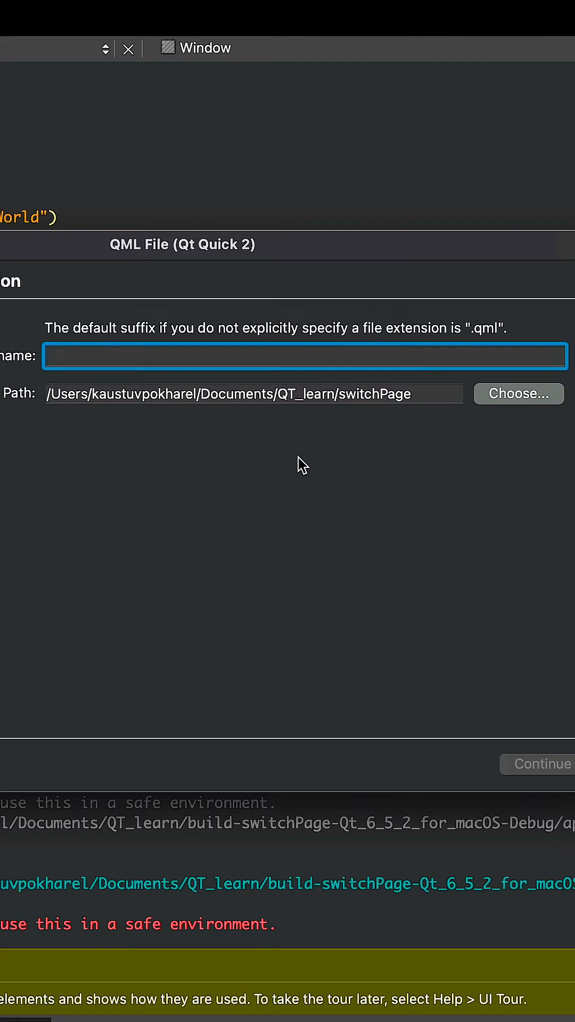
Accept secondPage as the QML file name and path, then finish adding it.
{"action": "left_click", "coordinate": [546, 763]}
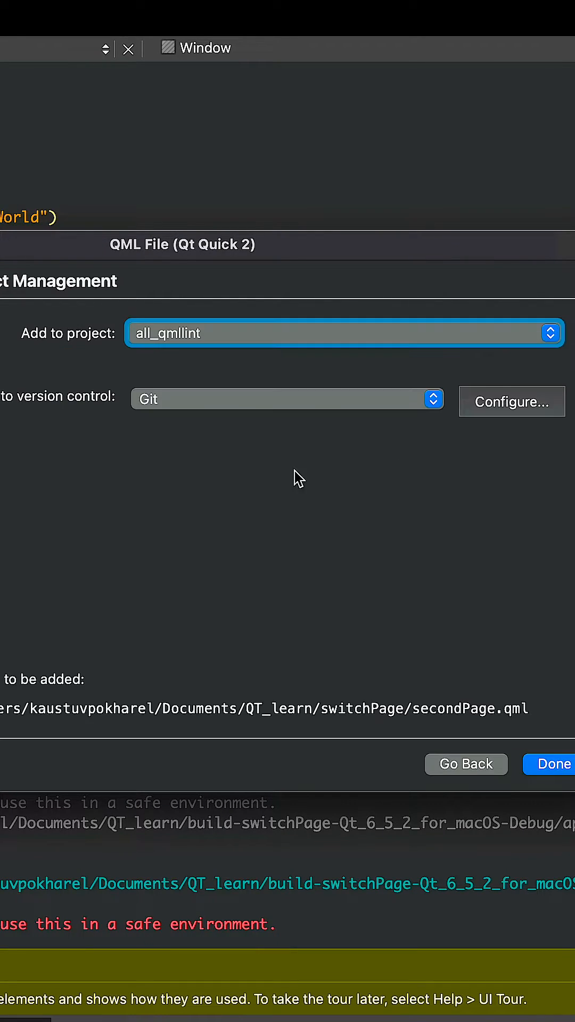
{"action": "left_click", "coordinate": [555, 764]}
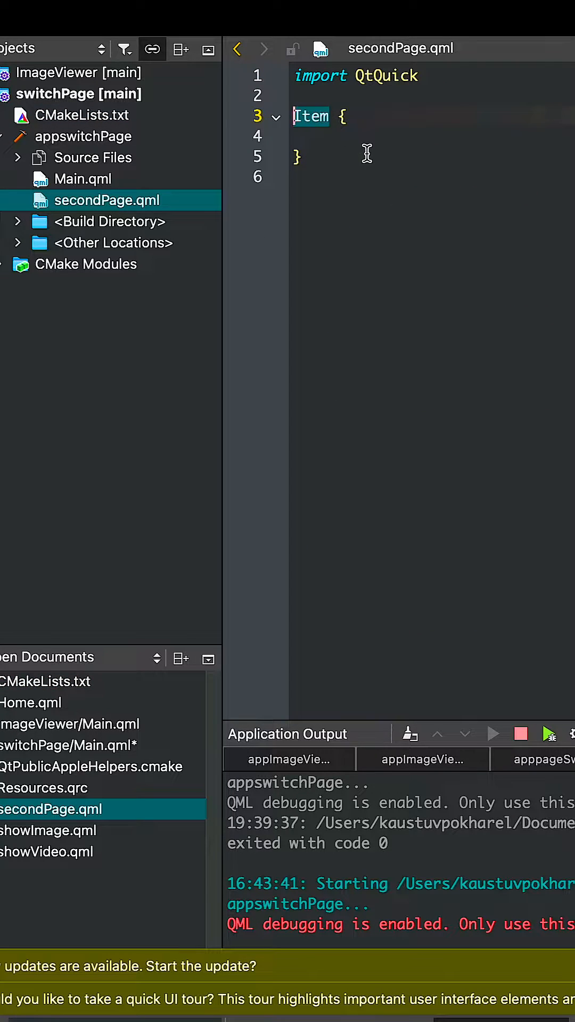
Import QtQuick.Controls in secondPage.qml and change the label text to Second.
{"action": "type", "text": "import QtQu"}
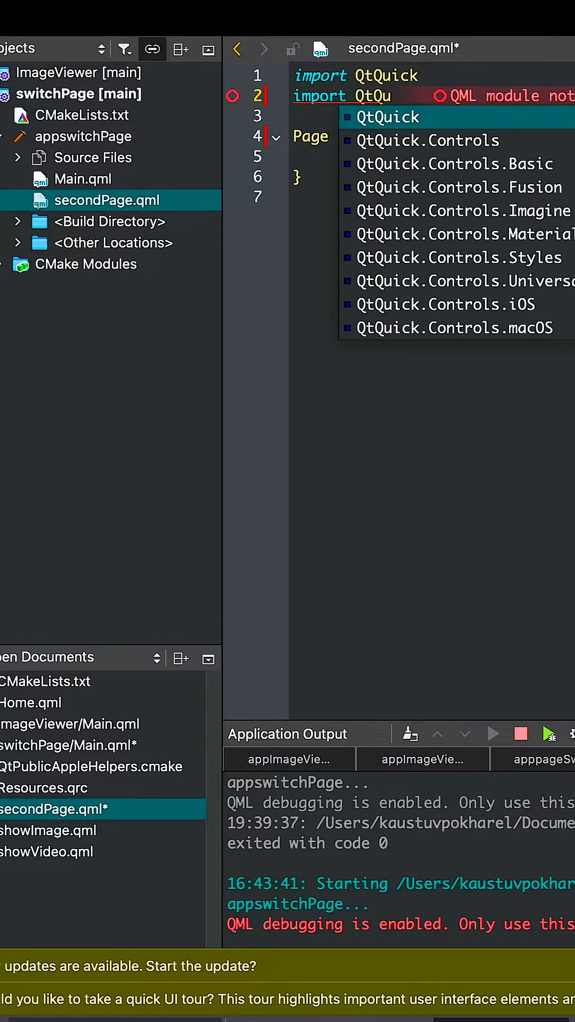
{"action": "left_click", "coordinate": [427, 140]}
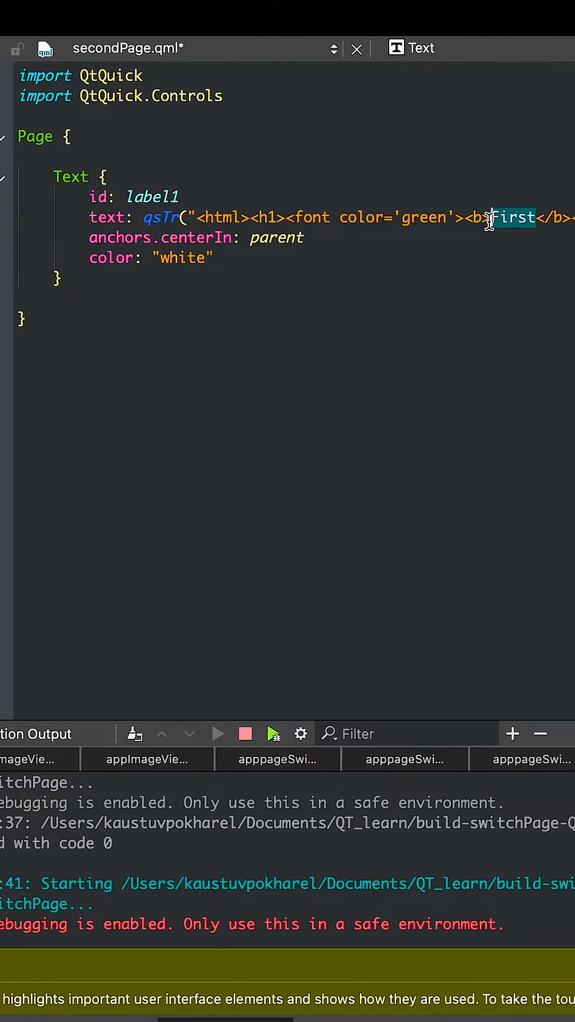
{"action": "type", "text": "Second"}
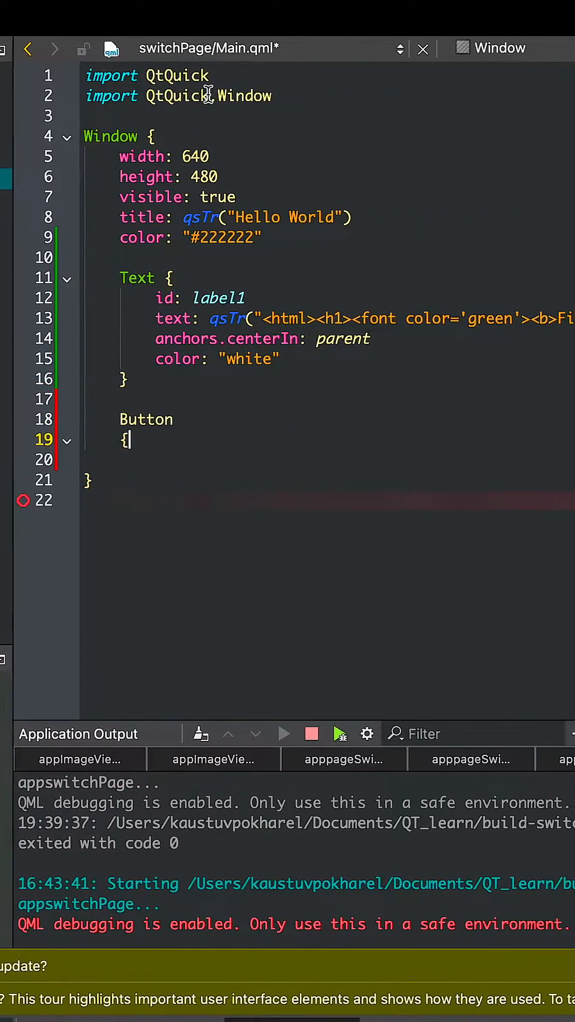
Import QtQuick.Controls in Main.qml and add a Button with text "Next Page".
{"action": "type", "text": "import QtQuick"}
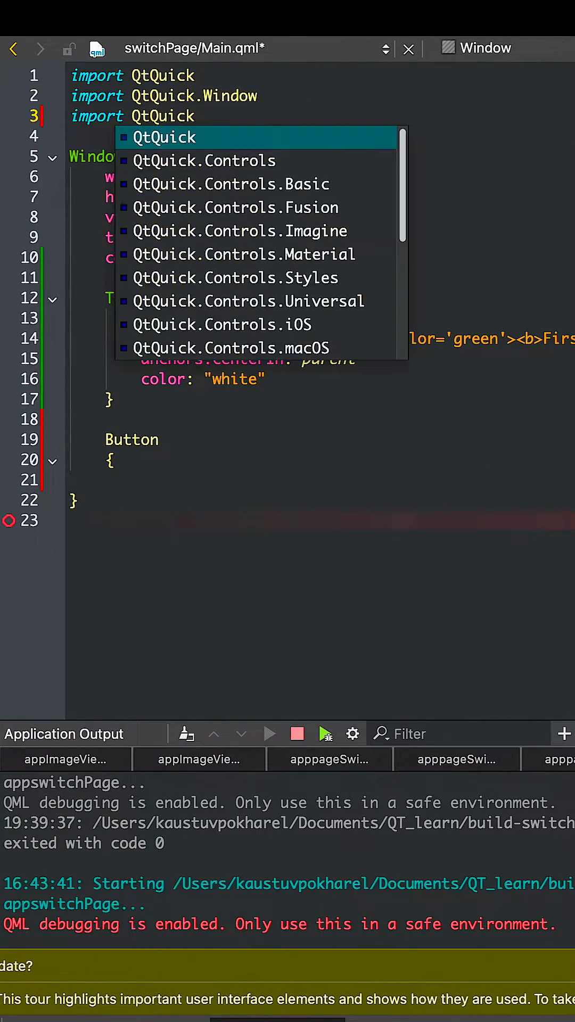
{"action": "left_click", "coordinate": [203, 160]}
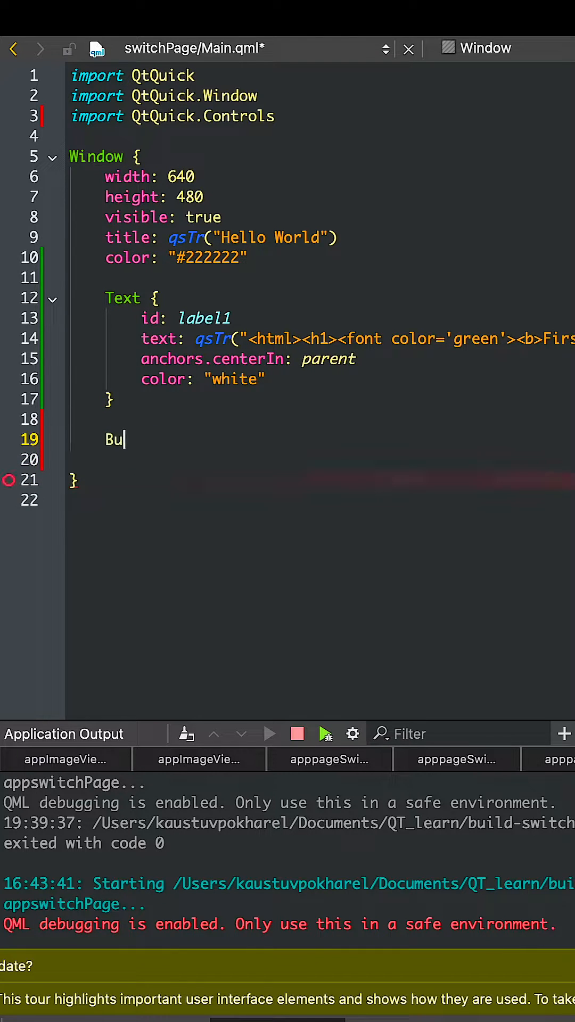
{"action": "type", "text": "tton"}
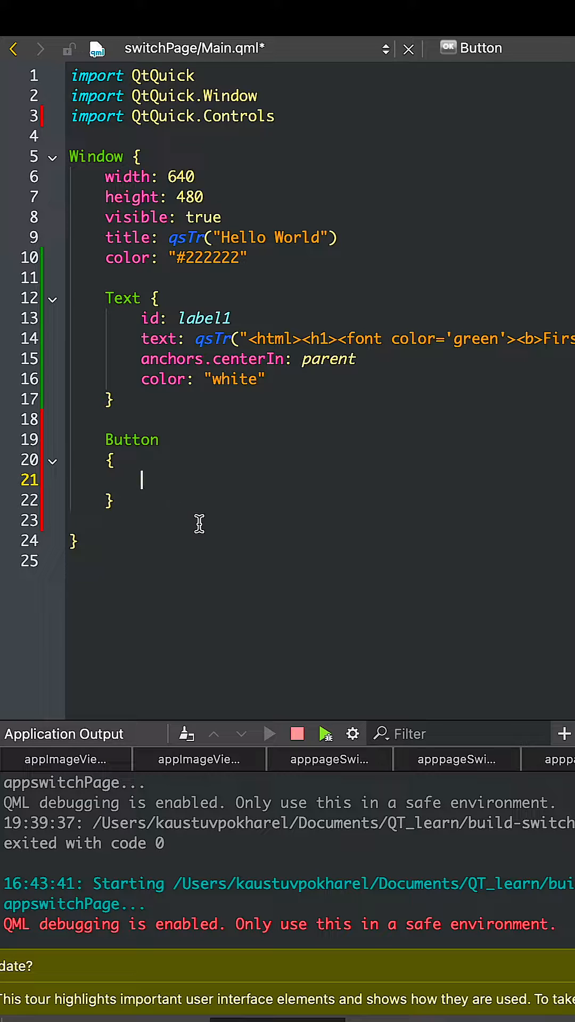
{"action": "type", "text": "text: ("}
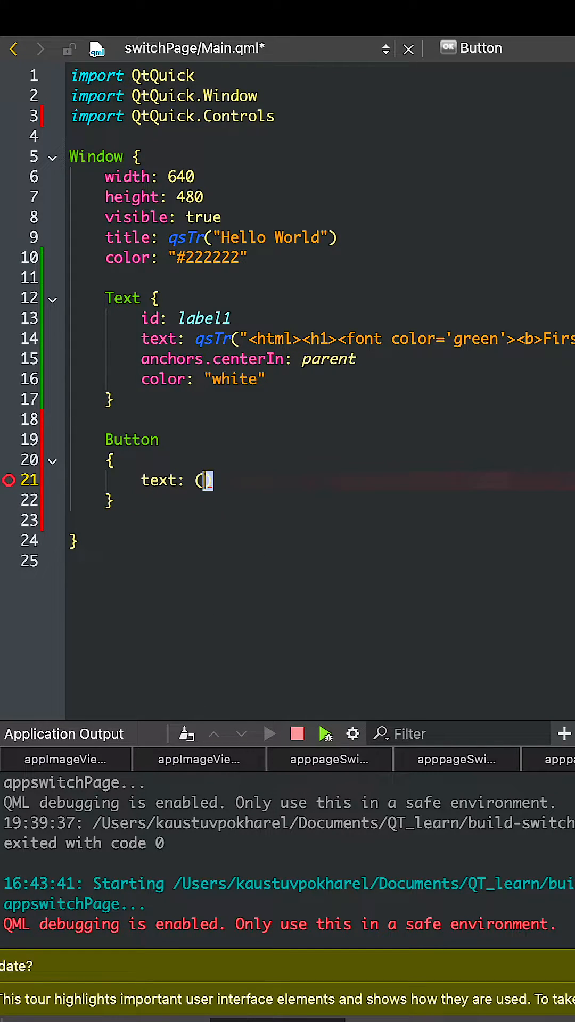
{"action": "type", "text": "\"Next Page\")"}
{"action": "type", "text": "anchors"}
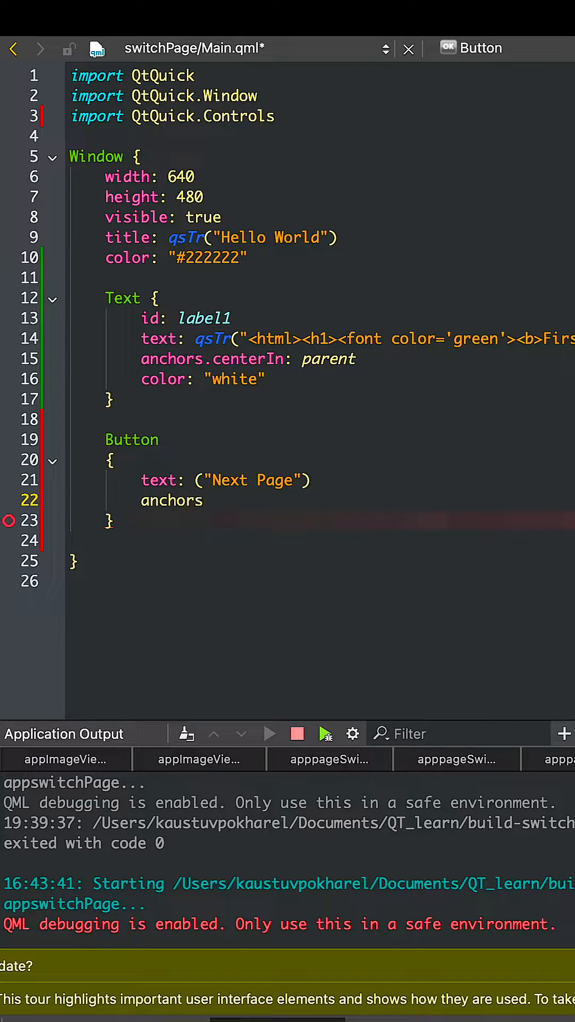
Anchor the button's top to label1's bottom with a 20 top margin and begin horizontal centring.
{"action": "type", "text": ".top:"}
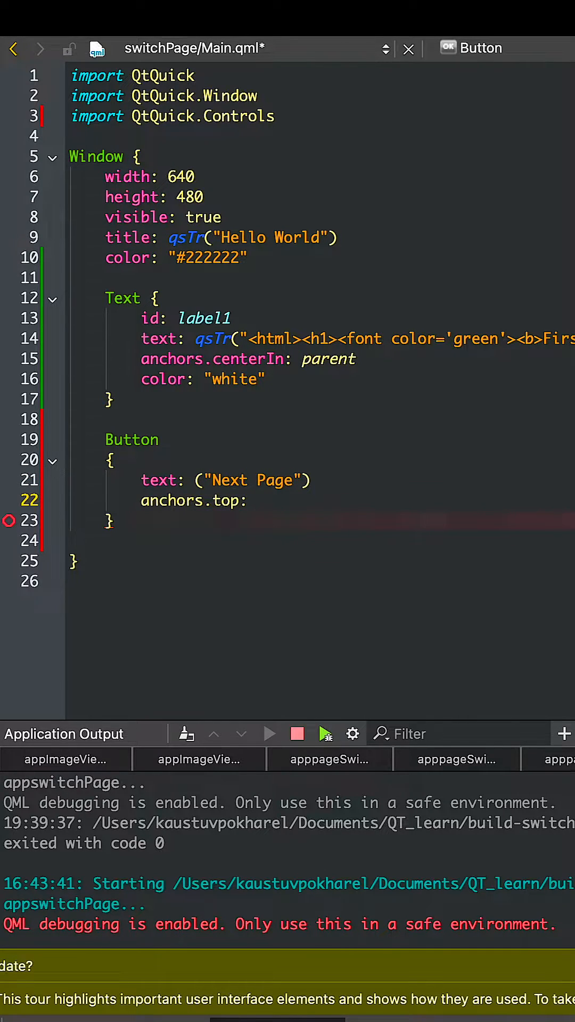
{"action": "type", "text": "label1.Bu"}
{"action": "type", "text": "anchors.too"}
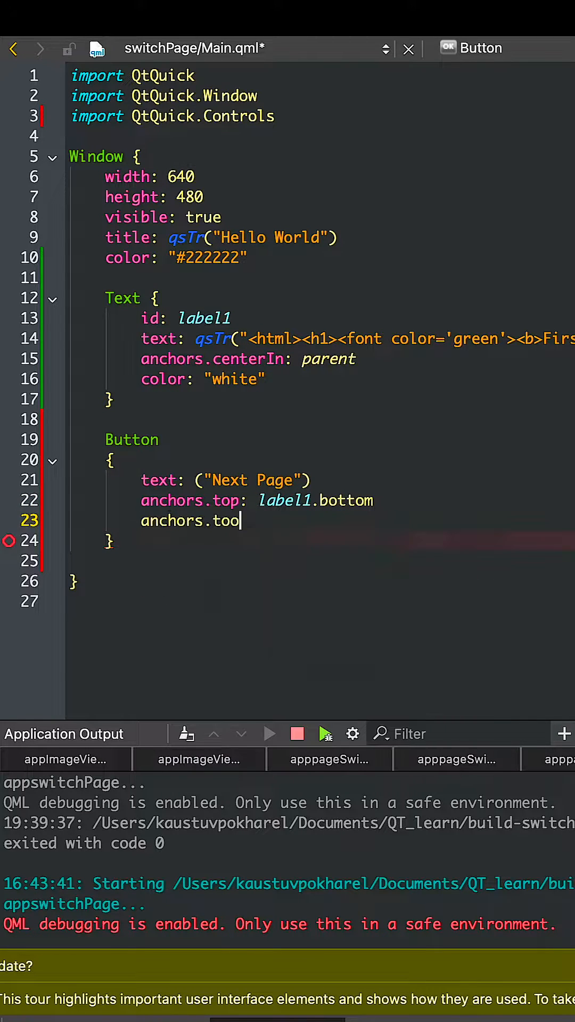
{"action": "type", "text": "pMargin: 1"}
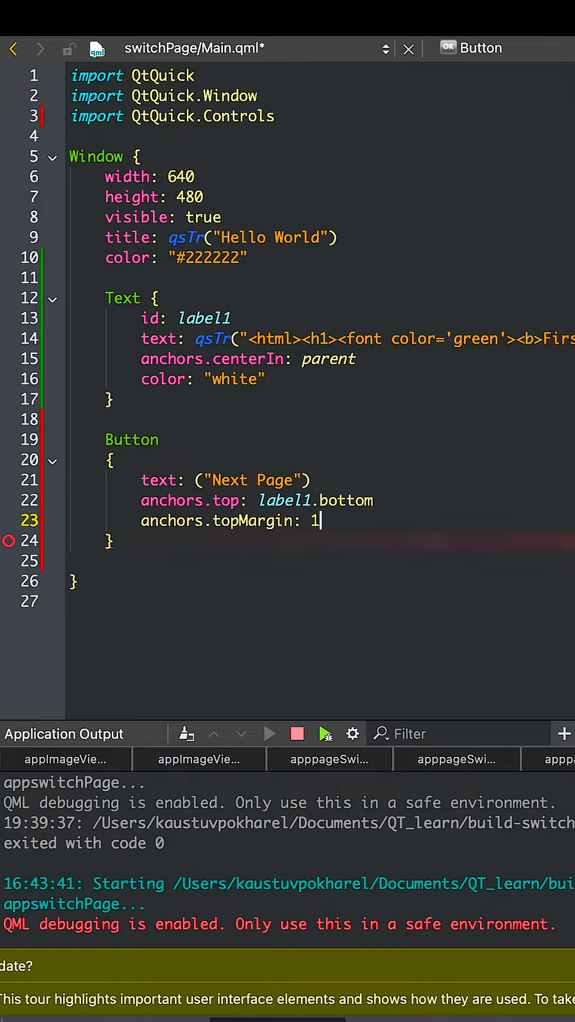
{"action": "type", "text": "20"}
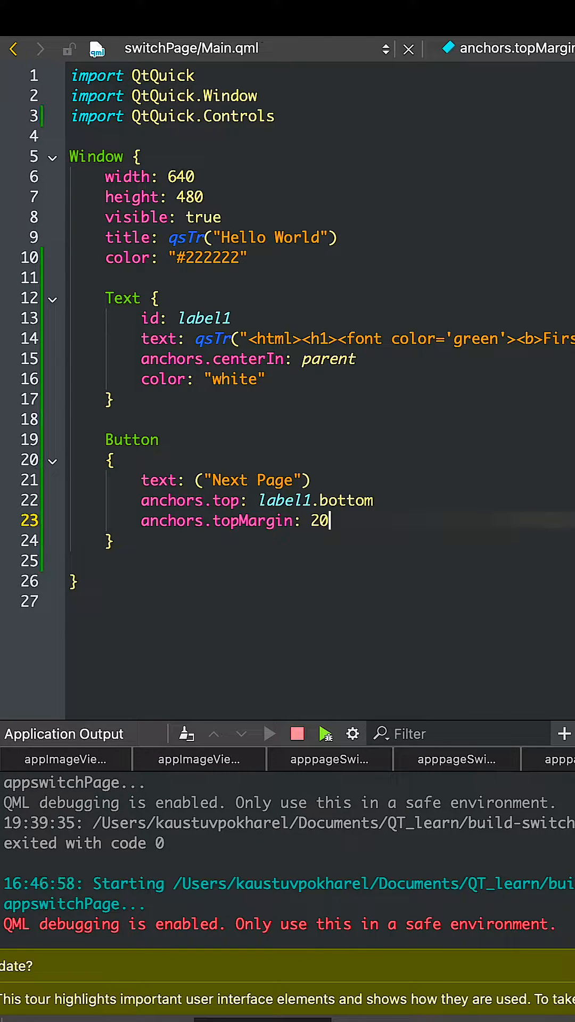
{"action": "mouse_move", "coordinate": [375, 520]}
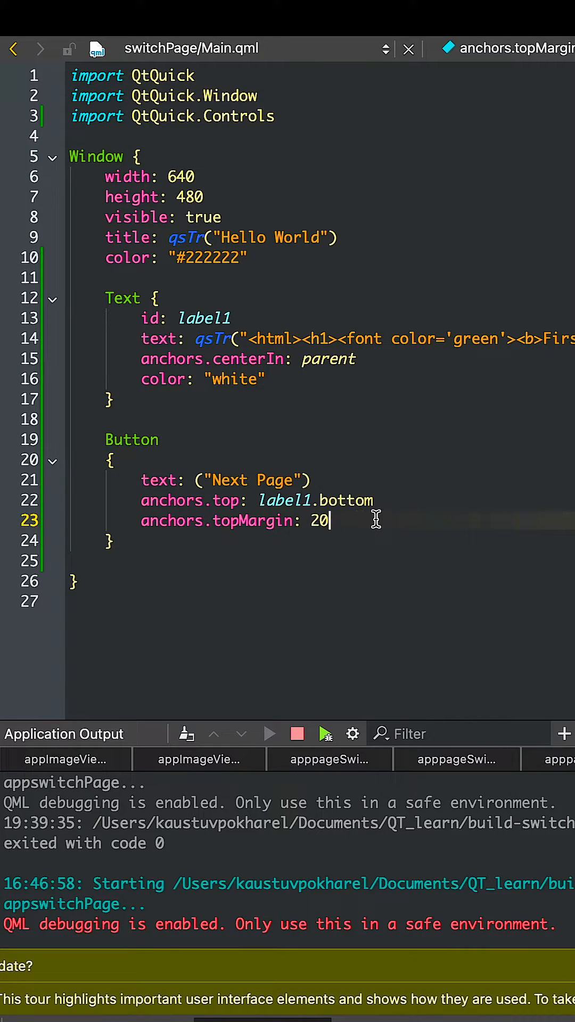
{"action": "type", "text": "anchors.H"}
{"action": "type", "text": "Stc"}
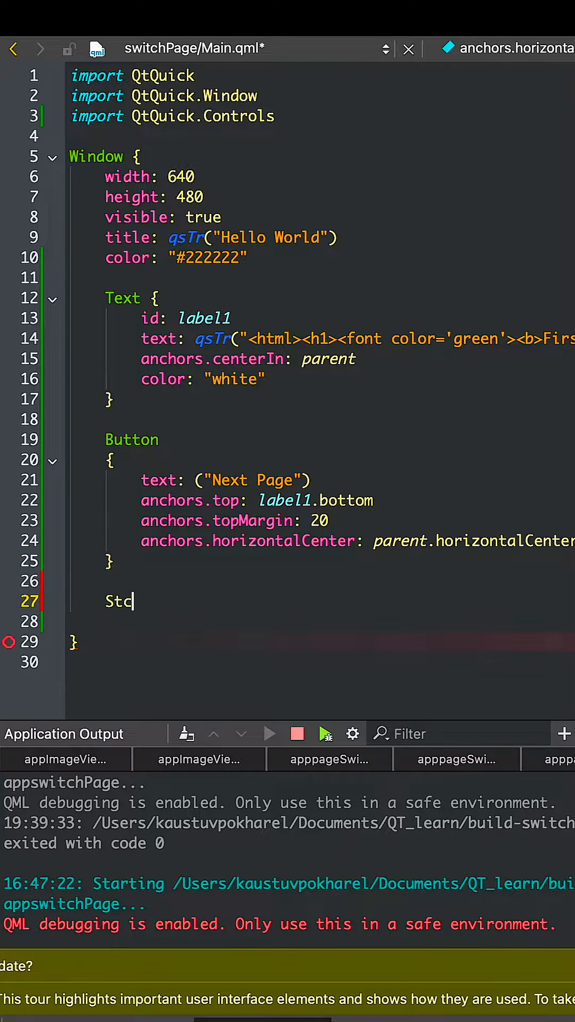
Add a StackView with id changer and anchors.fill: parent.
{"action": "type", "text": "StackView"}
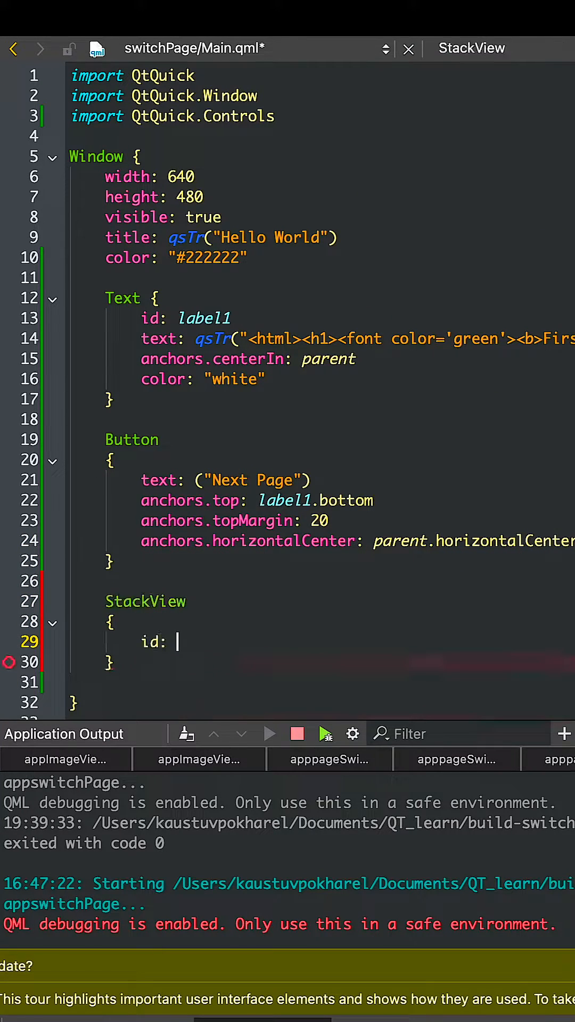
{"action": "type", "text": "changer"}
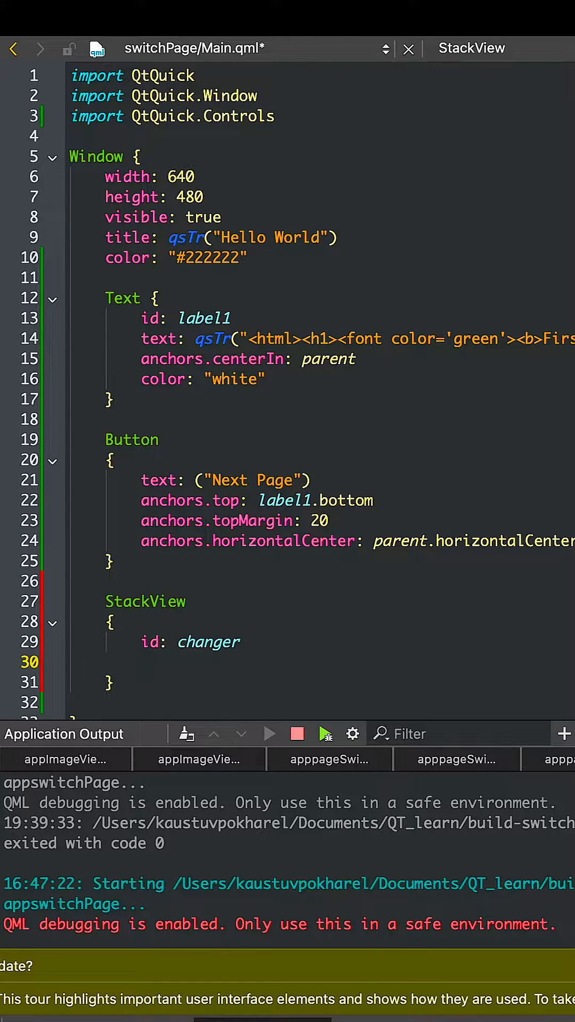
{"action": "type", "text": "anchors.fill:"}
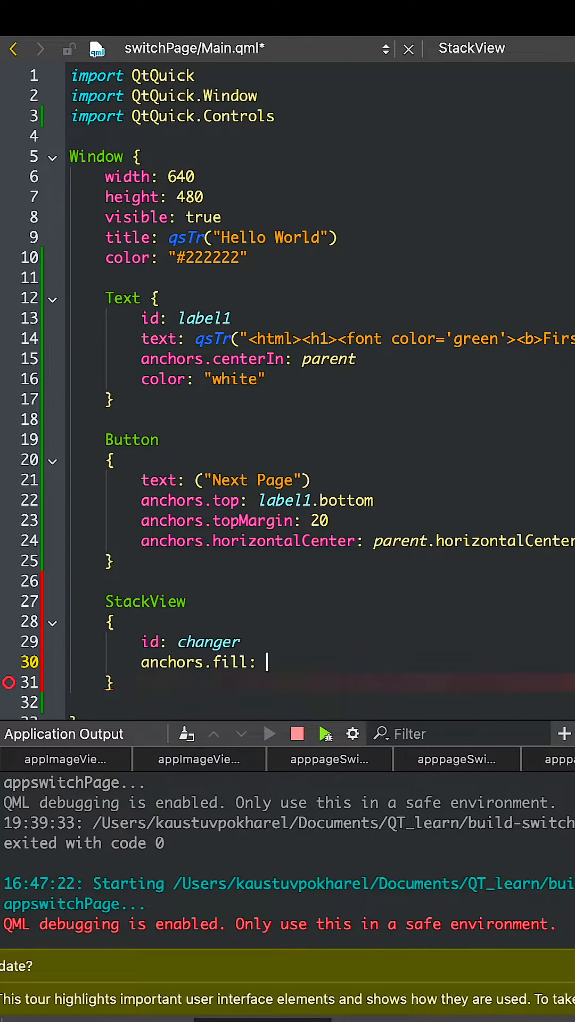
{"action": "type", "text": "parent"}
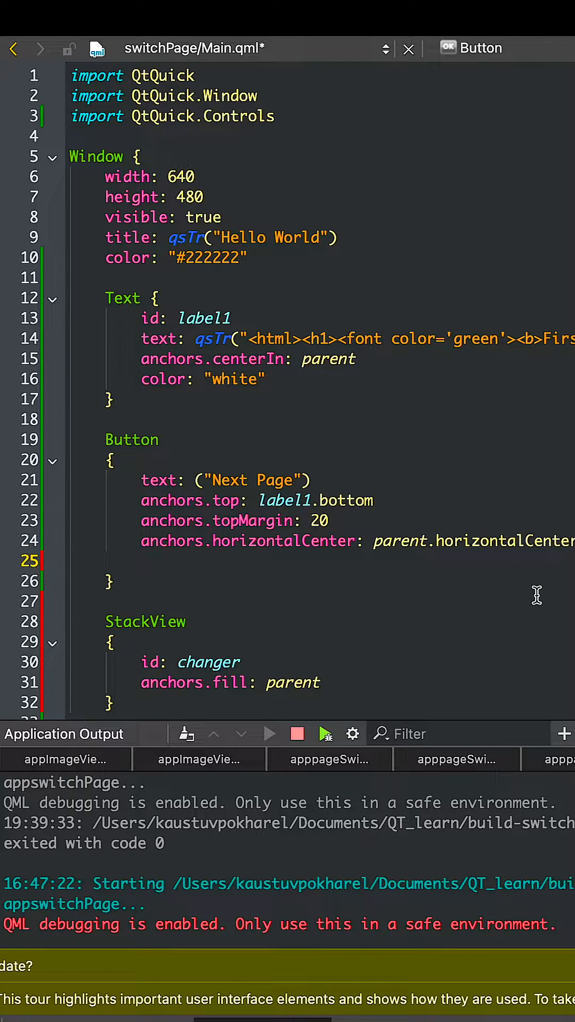
Give Next Page an onClicked that pushes qrc:/switchPage/secondPage.qml onto changer.
{"action": "type", "text": "OnC"}
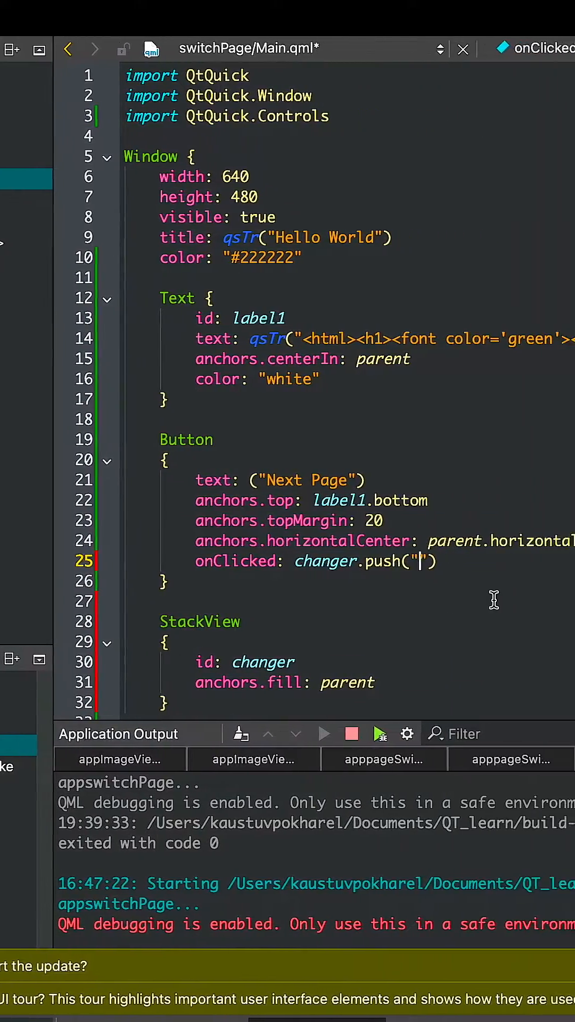
{"action": "type", "text": "qrc:/switch"}
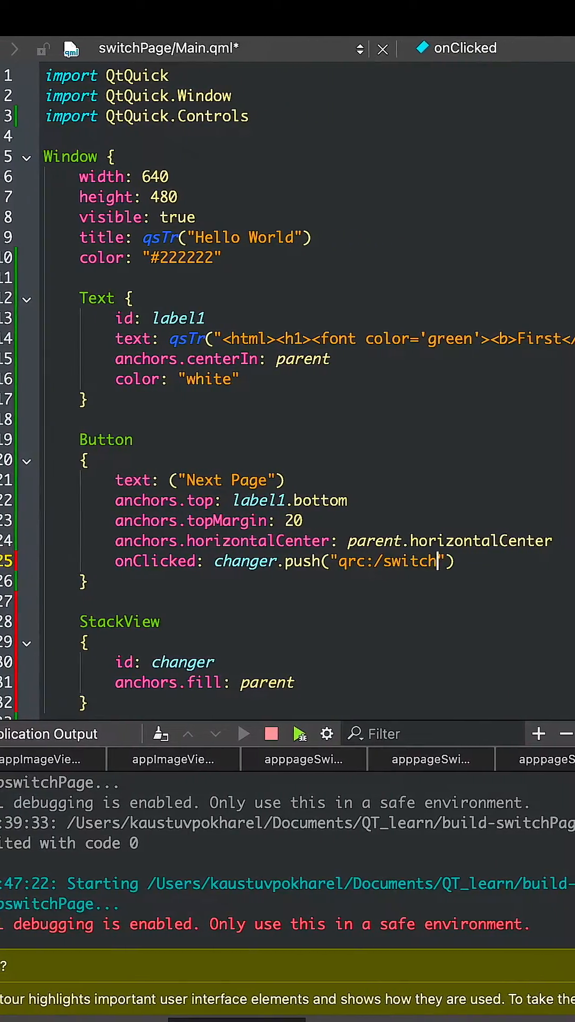
{"action": "type", "text": "Page/sec"}
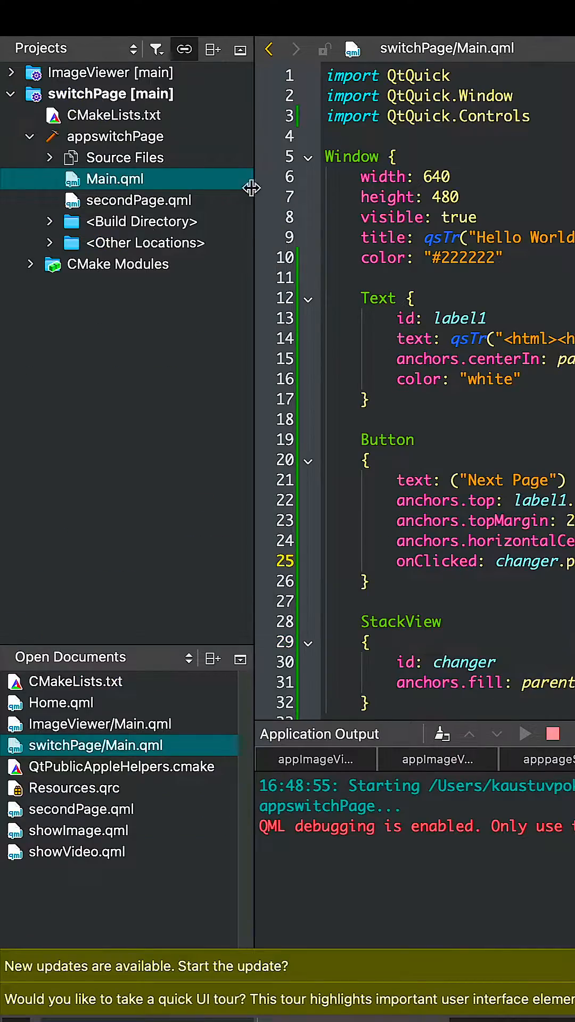
In secondPage.qml, make the button push qrc:/switchPage/Main.qml onto changer.
{"action": "left_click", "coordinate": [139, 200]}
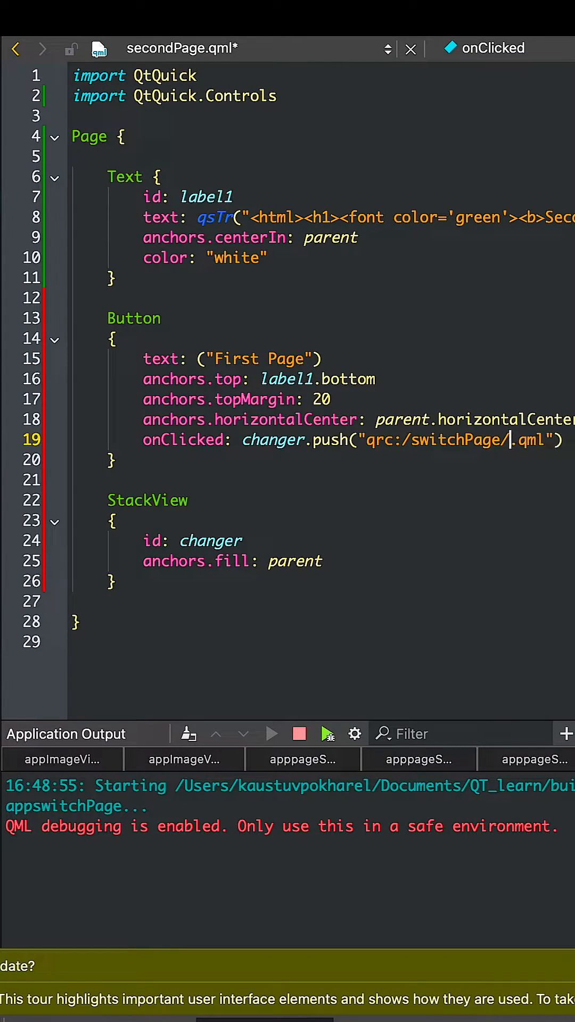
{"action": "type", "text": "Main"}
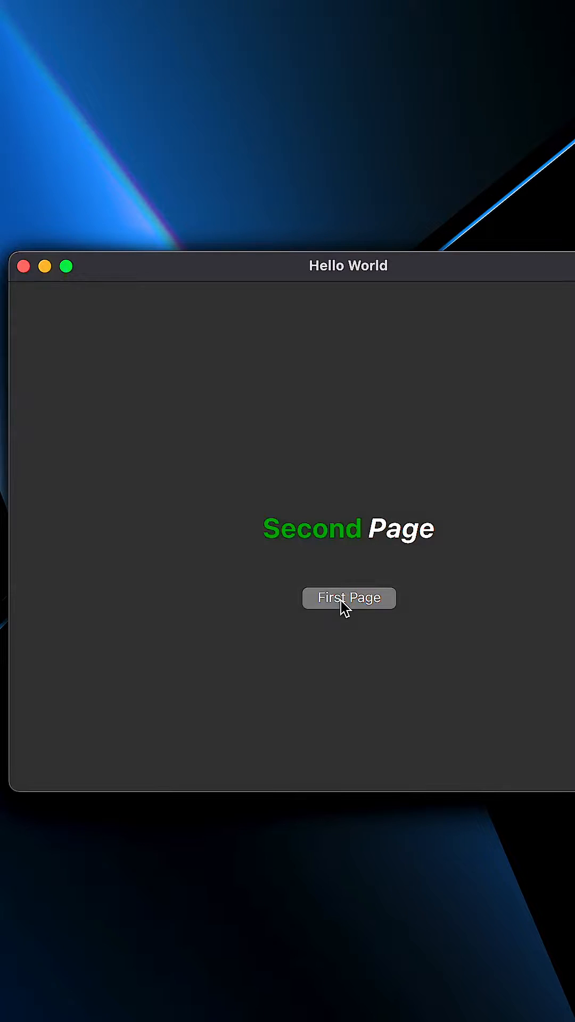
Click First Page in the running app to return to the first page.
{"action": "left_click", "coordinate": [349, 597]}
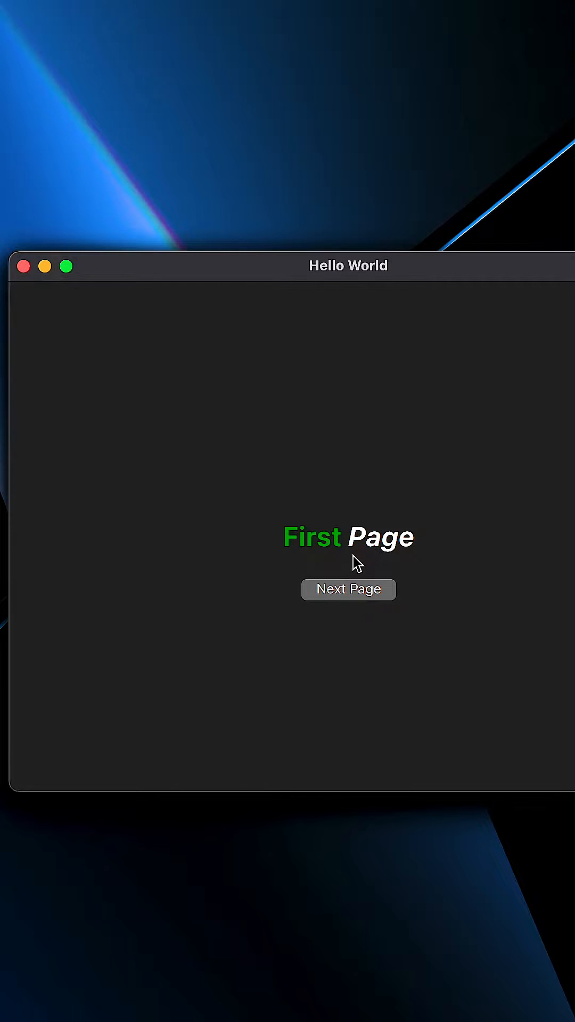
{"action": "mouse_move", "coordinate": [351, 613]}
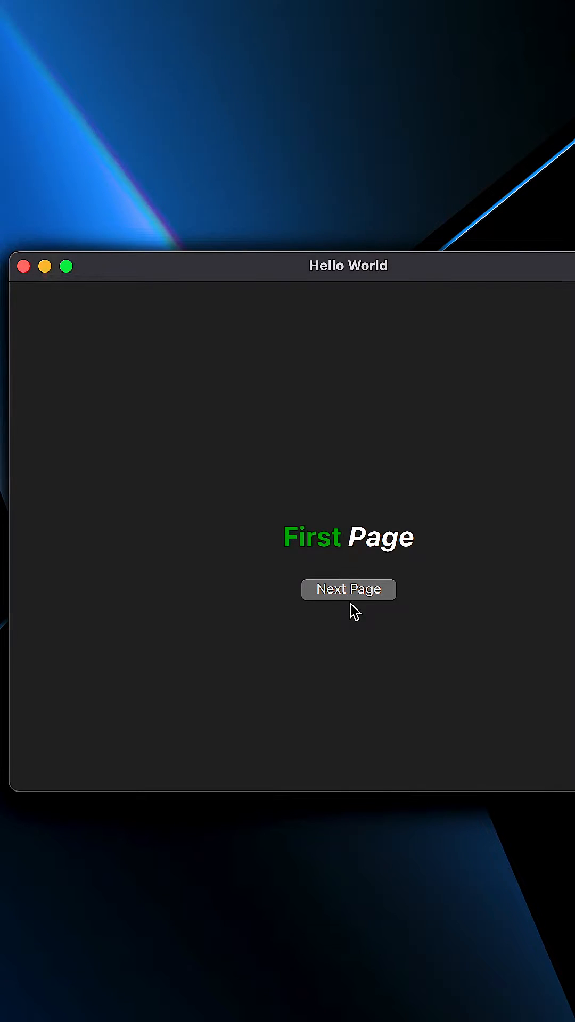